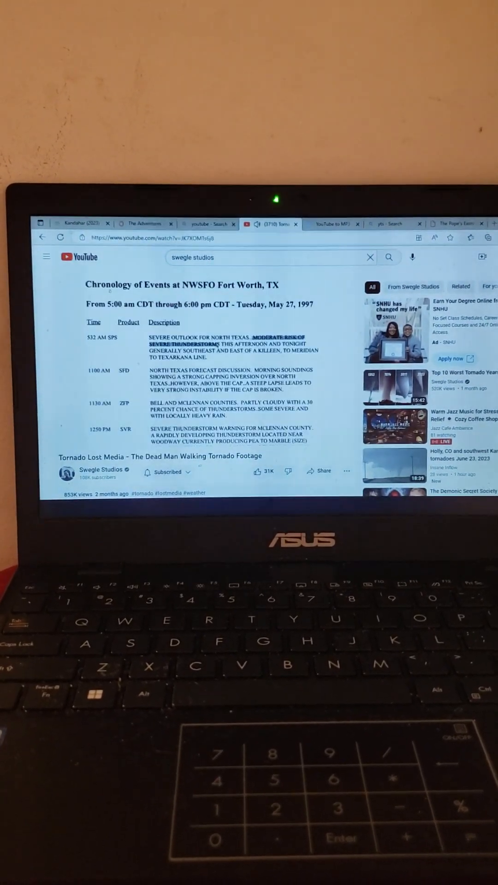
Skip the Brickhouse Nutrition ad so the Dead Man Walking tornado video resumes.
scroll(down, 3)
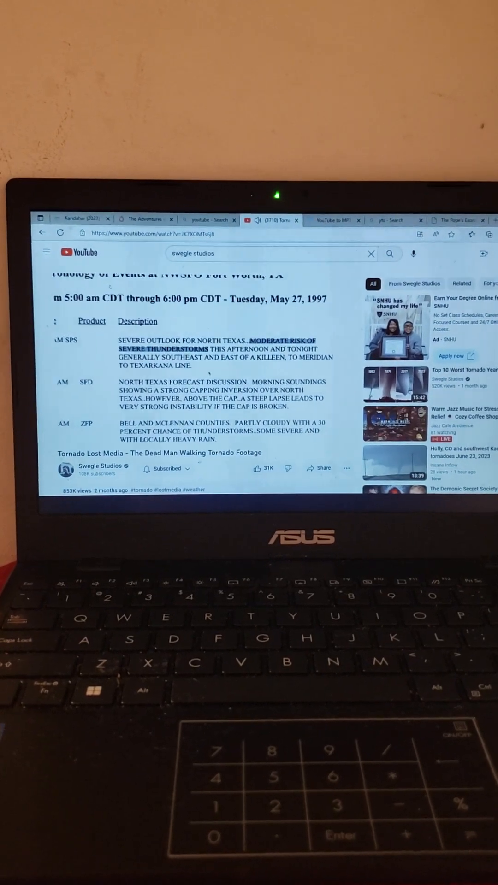
scroll(down, 3)
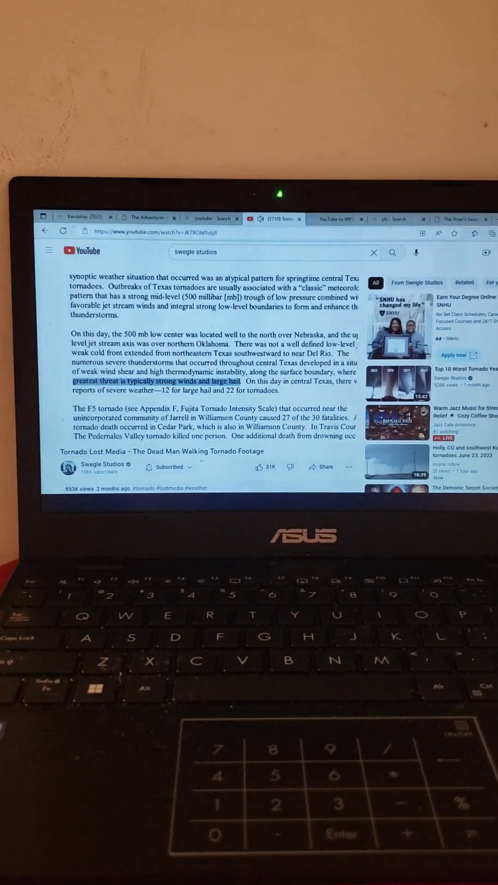
scroll(down, 3)
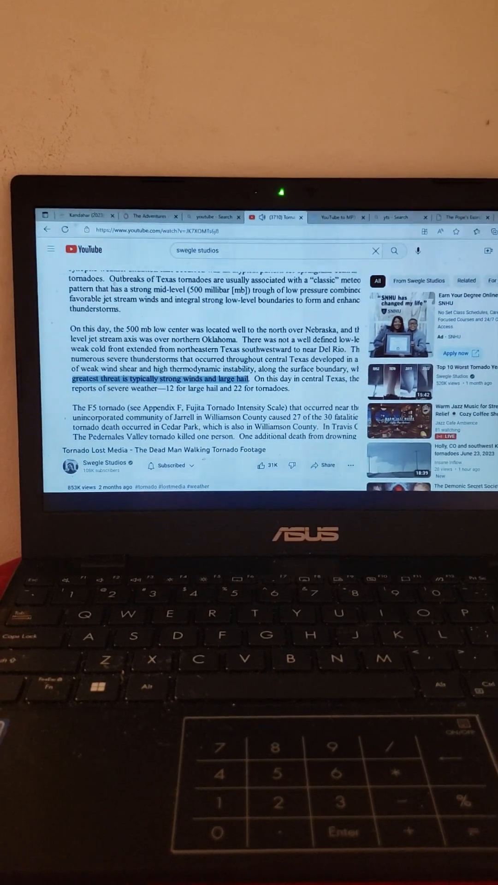
scroll(down, 3)
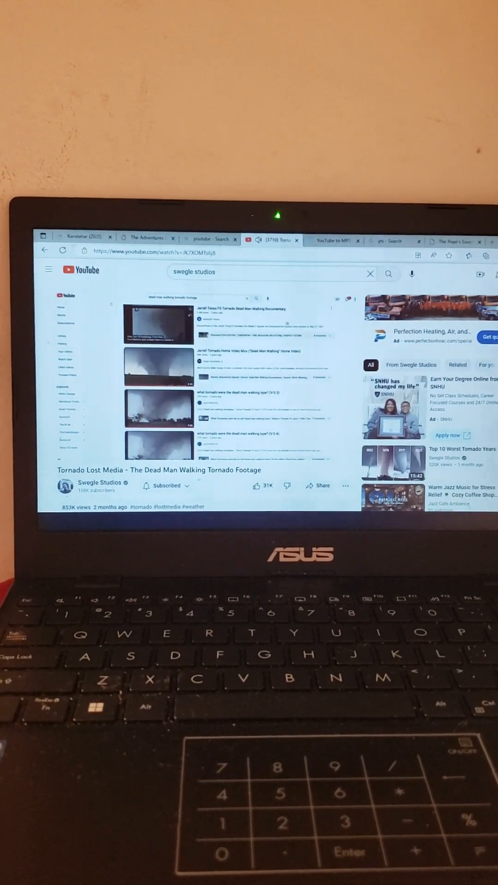
click(158, 321)
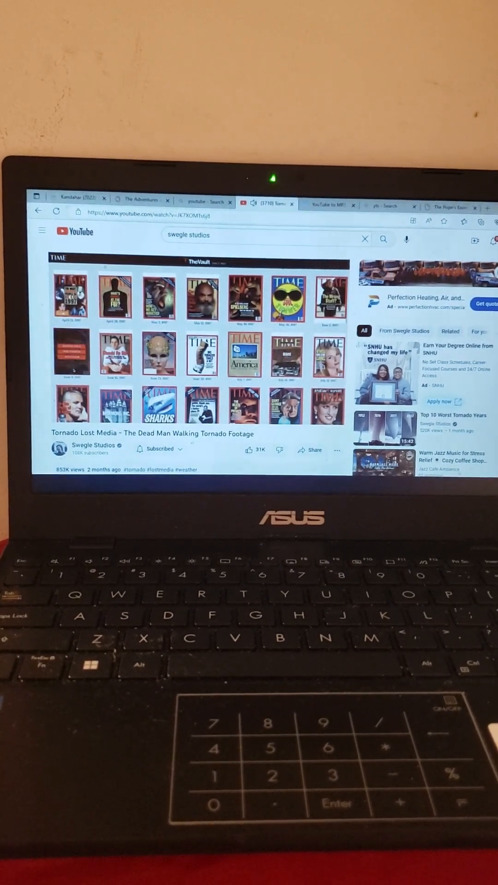
click(159, 353)
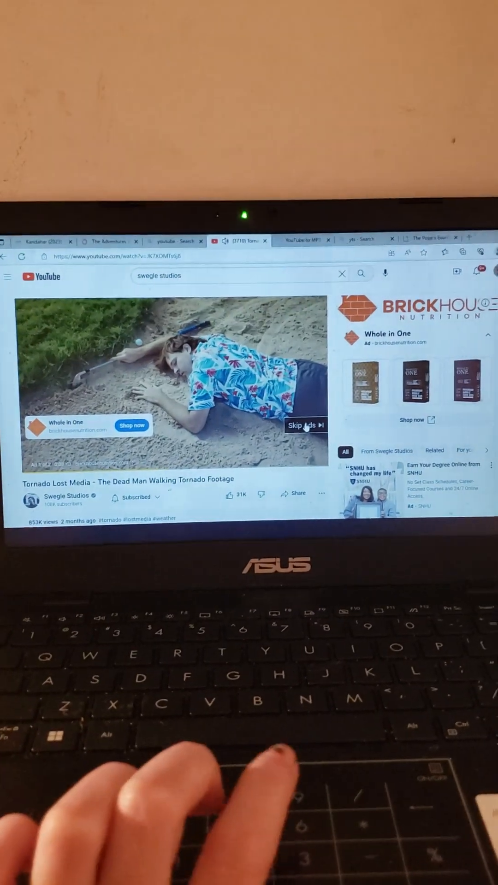
click(305, 424)
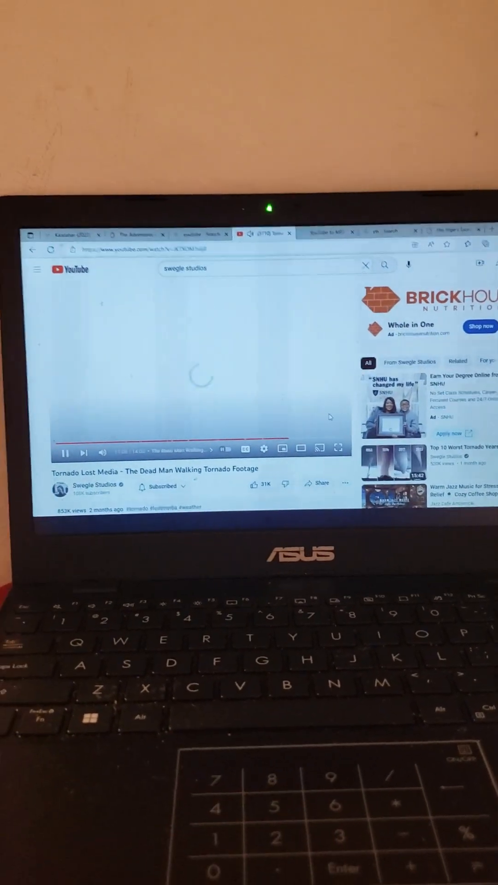